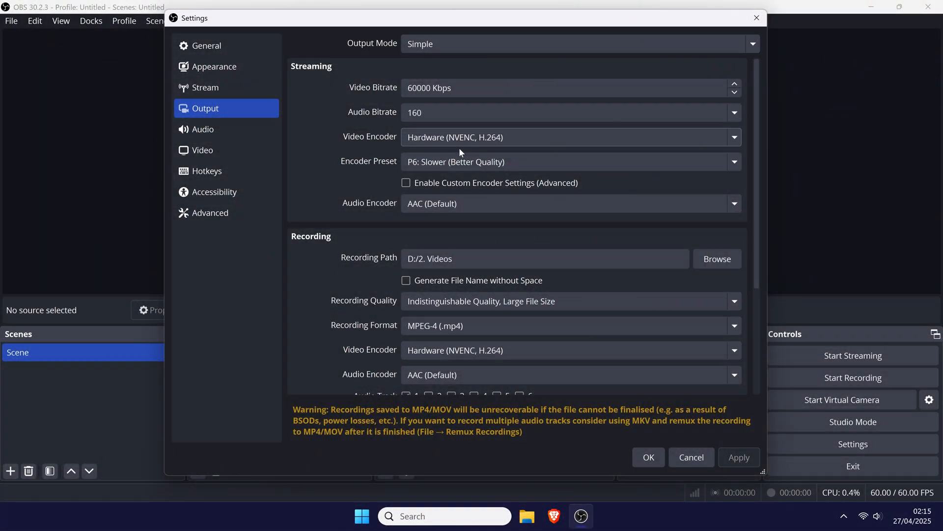
Step: Keep hardware NVENC H.264 as the streaming video encoder
click(570, 137)
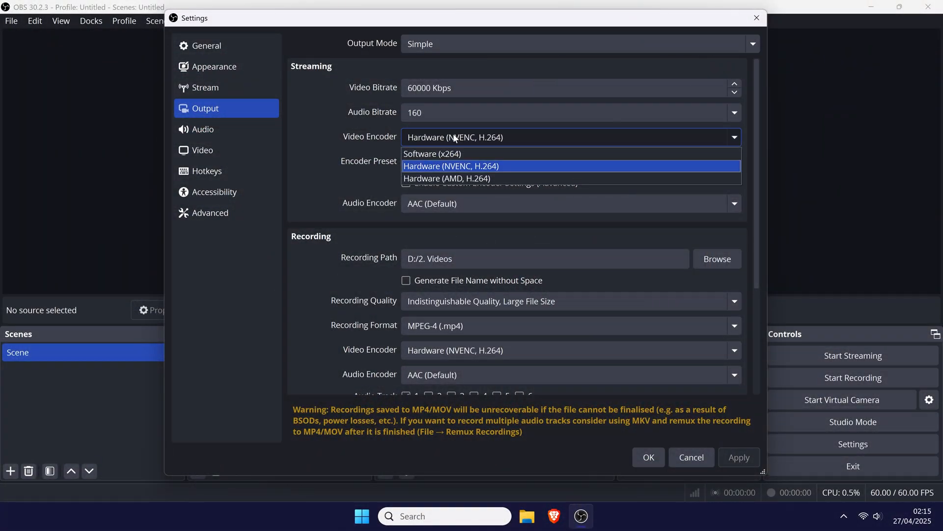
click(456, 165)
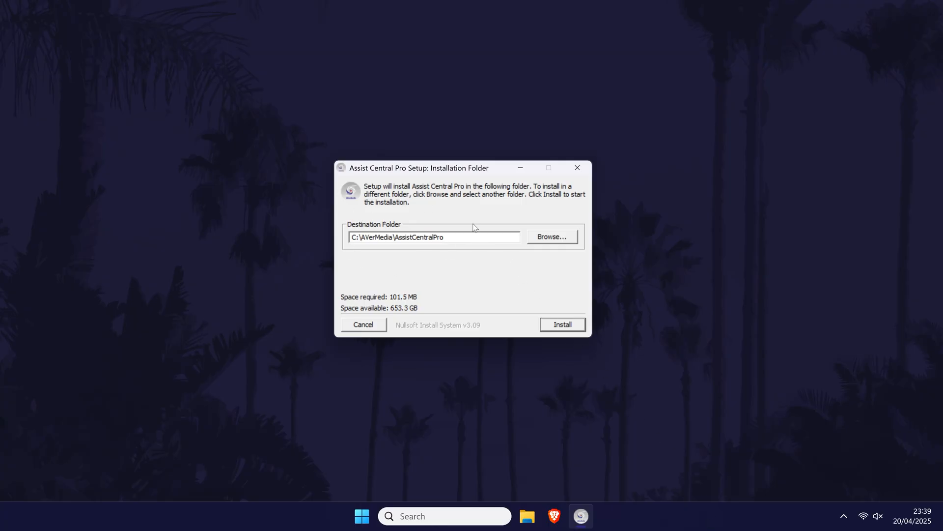
Step: Install Assist Central Pro and set the GC553Pro source device to Nintendo Switch/Xbox Series X | S
click(562, 324)
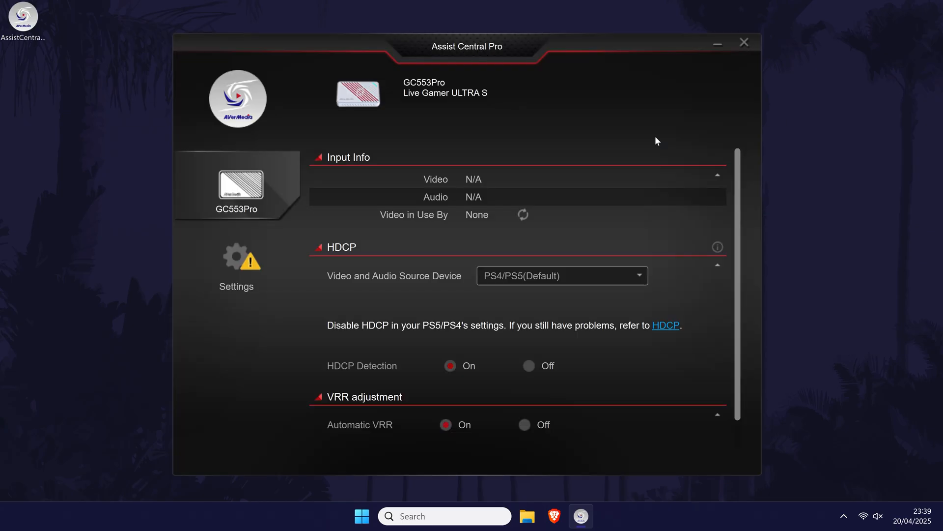
mouse_move(574, 287)
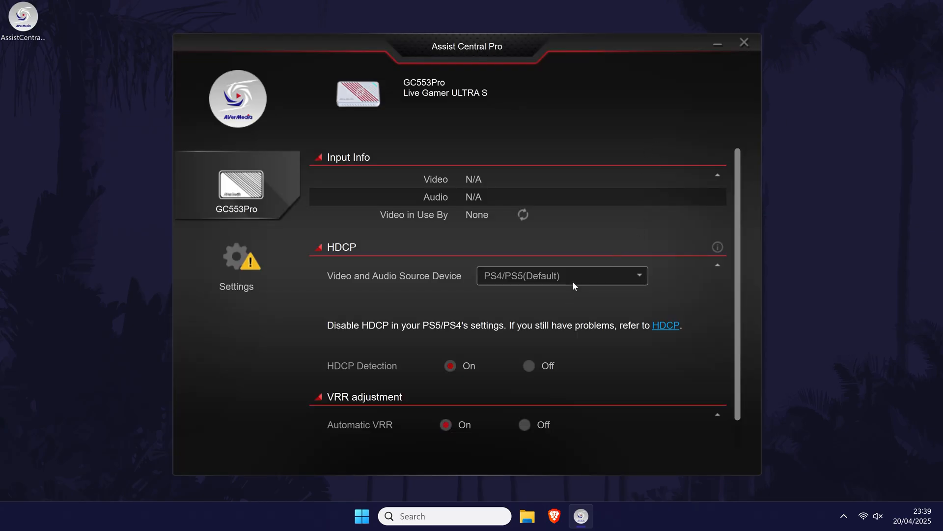
click(562, 275)
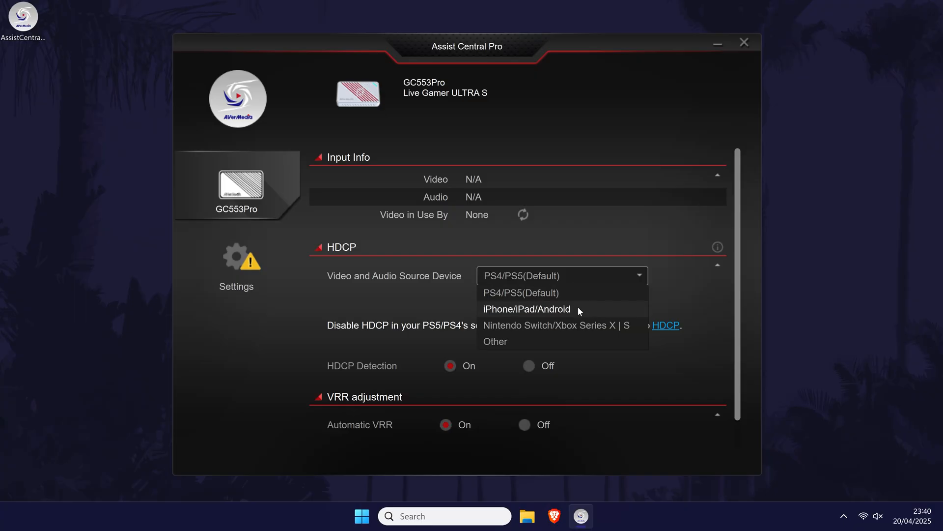
mouse_move(580, 330)
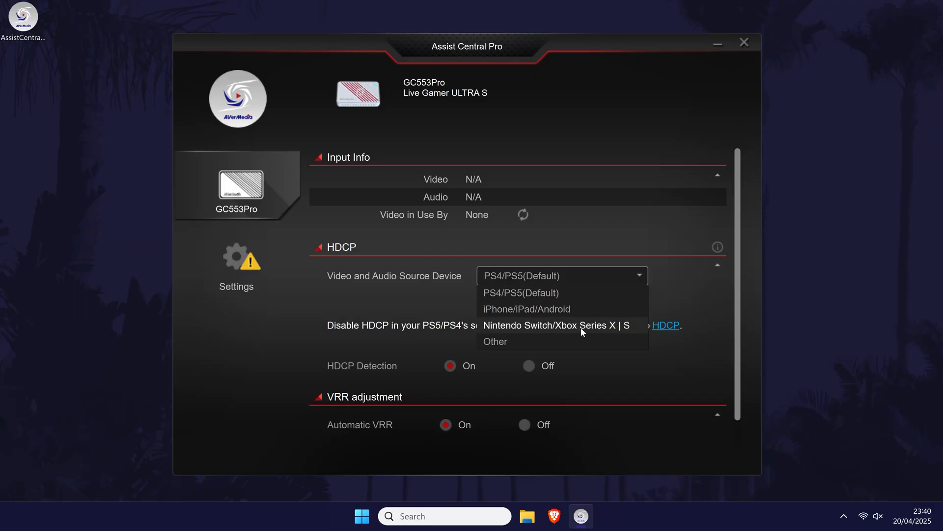
click(557, 325)
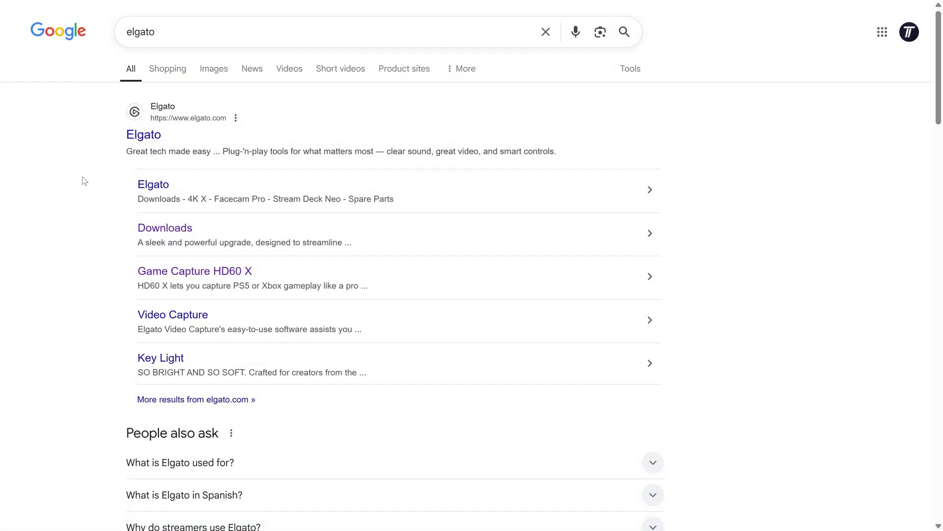
mouse_move(144, 142)
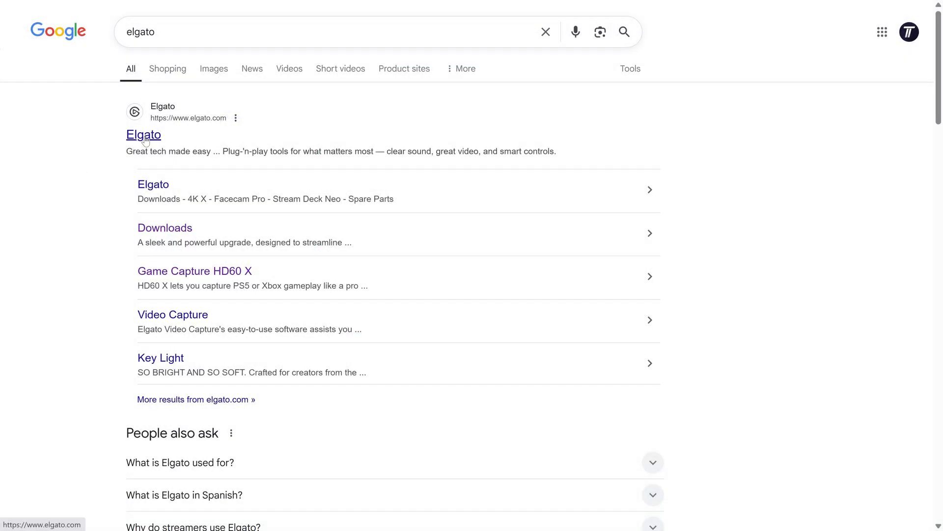
mouse_move(184, 228)
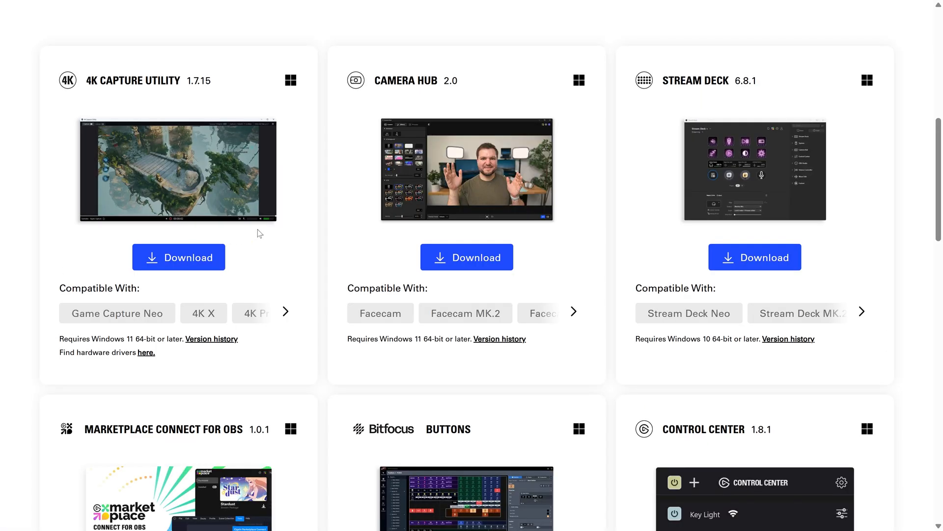
mouse_move(285, 320)
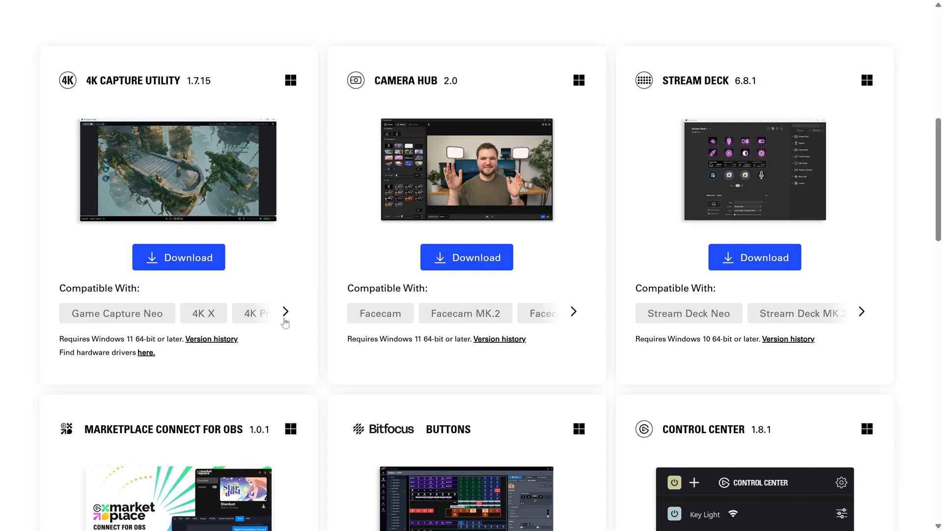
Step: Browse the devices compatible with 4K Capture Utility and start its download
click(285, 312)
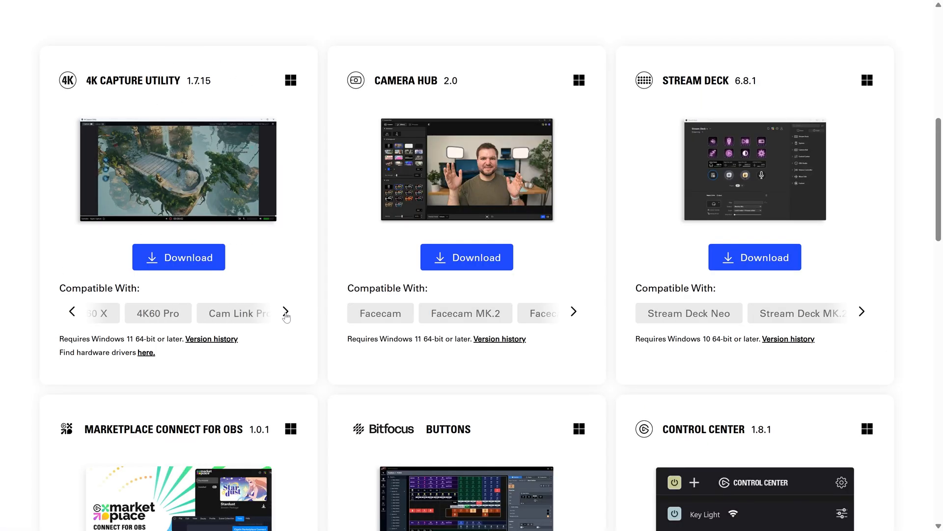
click(285, 314)
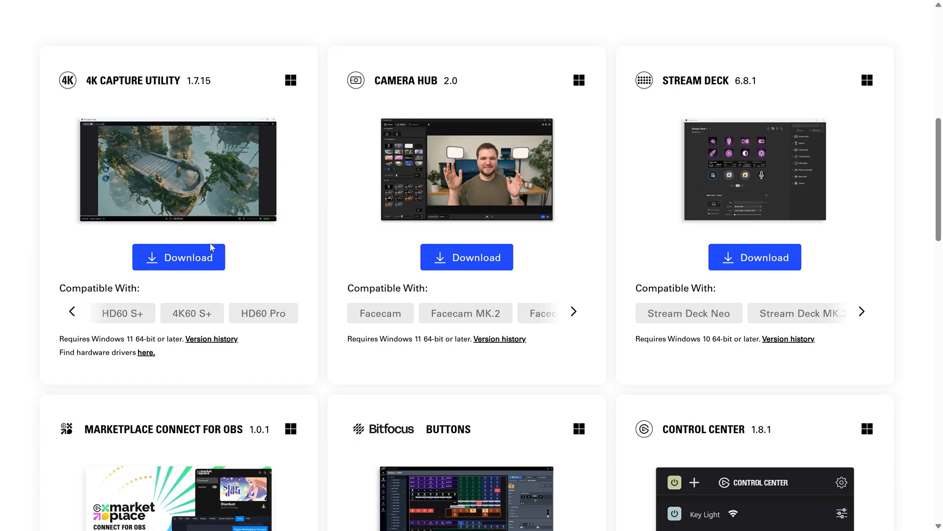
click(179, 258)
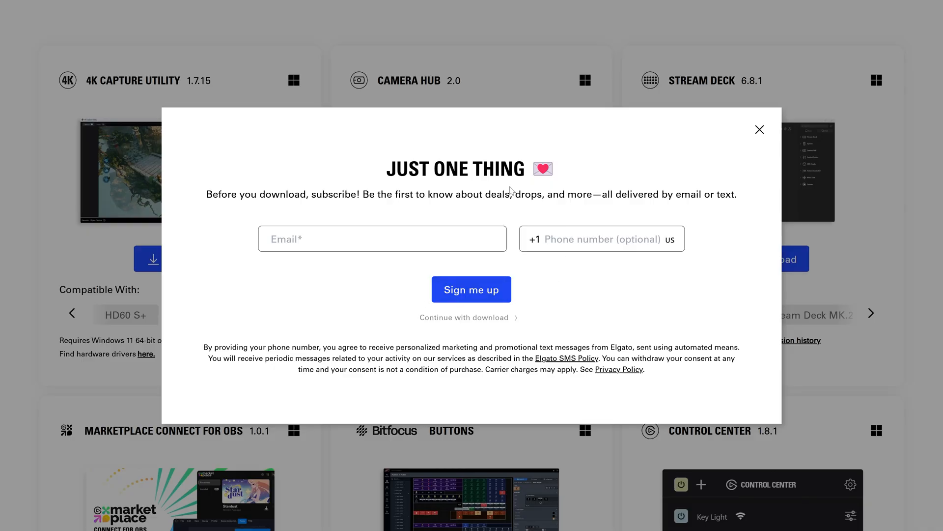
Step: Continue without subscribing and save the 4K Capture Utility installer into Downloads
click(464, 318)
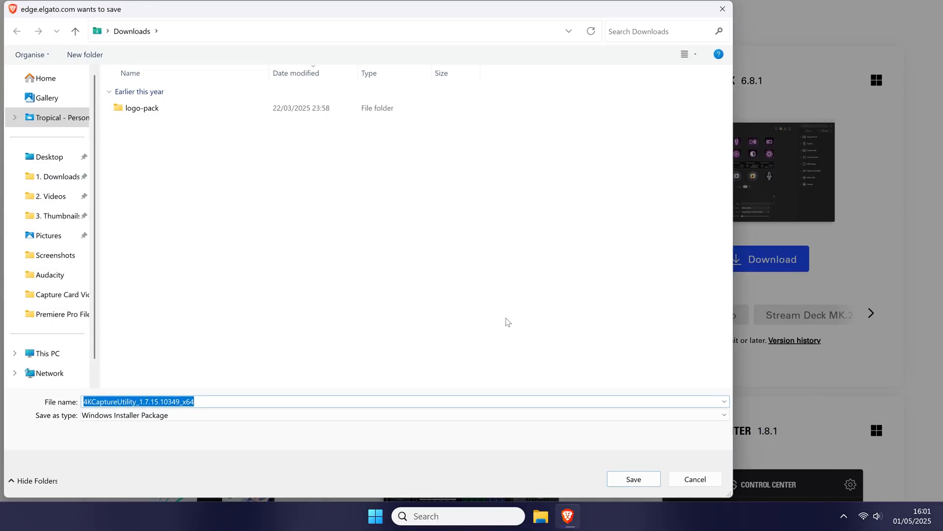
click(634, 479)
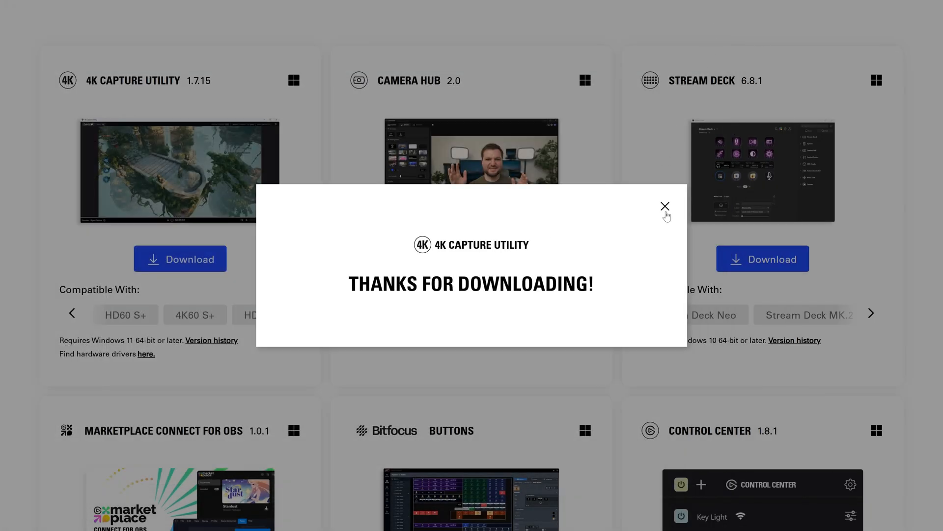
click(665, 205)
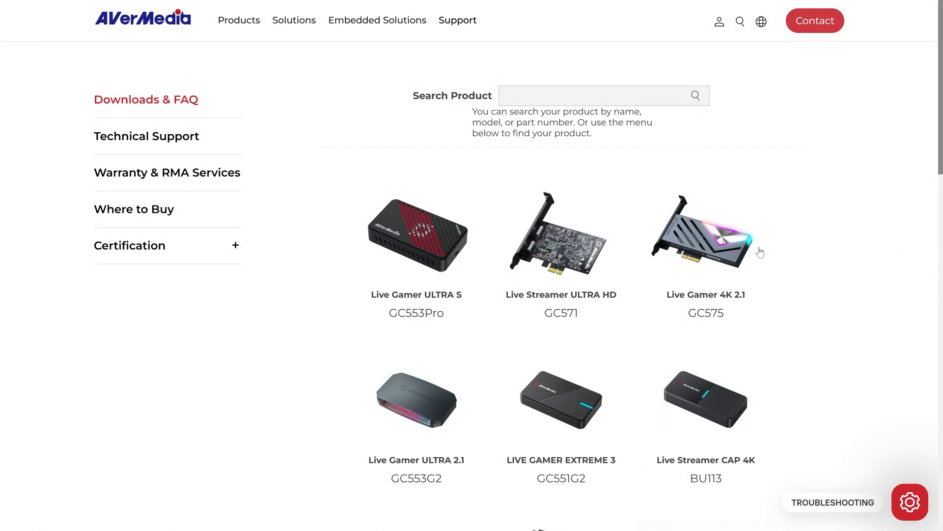
mouse_move(927, 242)
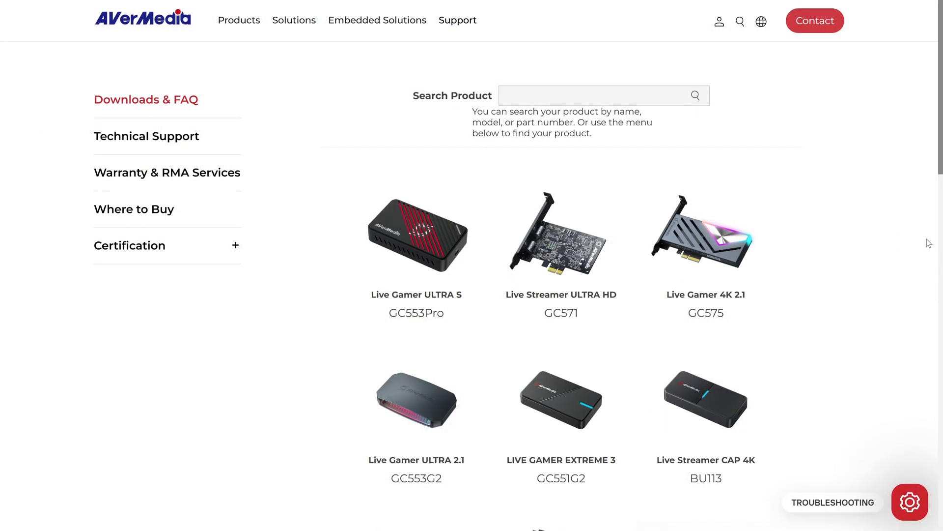
Step: Show the Windows application downloads for the Live Gamer ULTRA S GC553Pro on AVerMedia's site
click(416, 235)
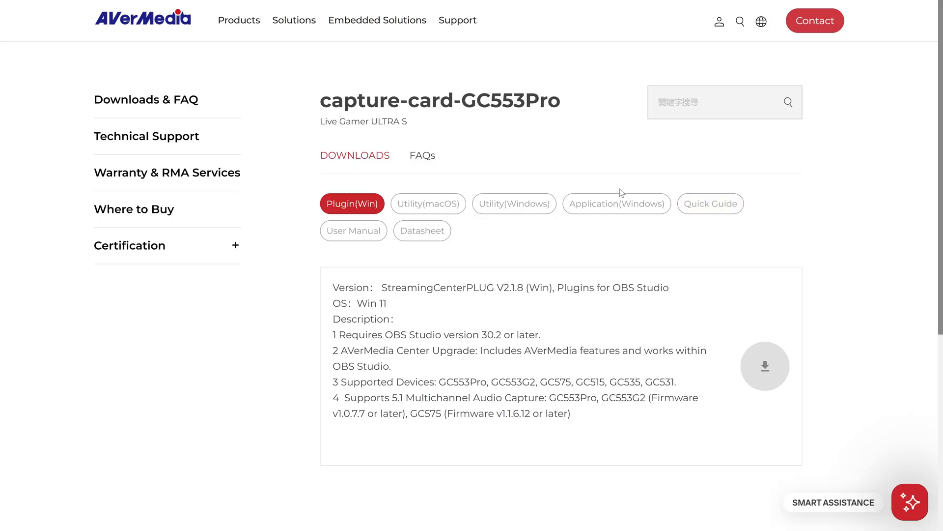
scroll(down, 3)
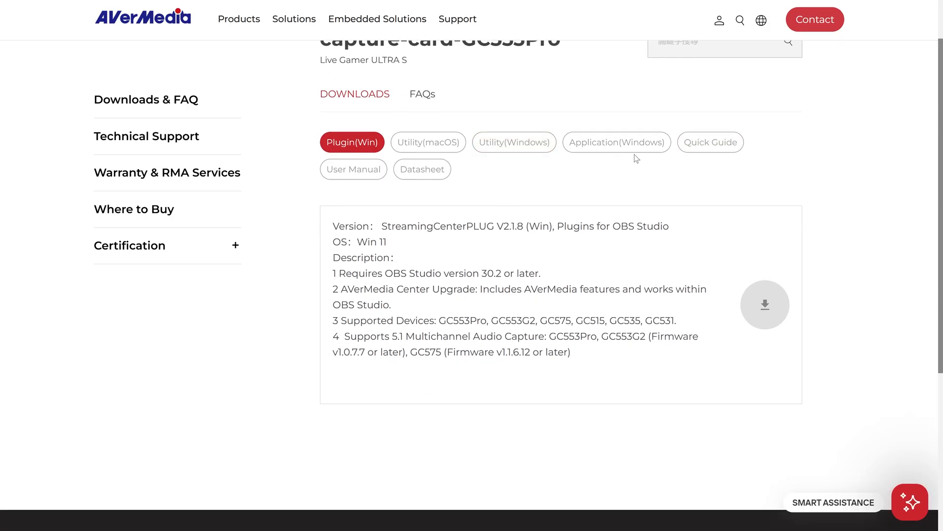
click(617, 141)
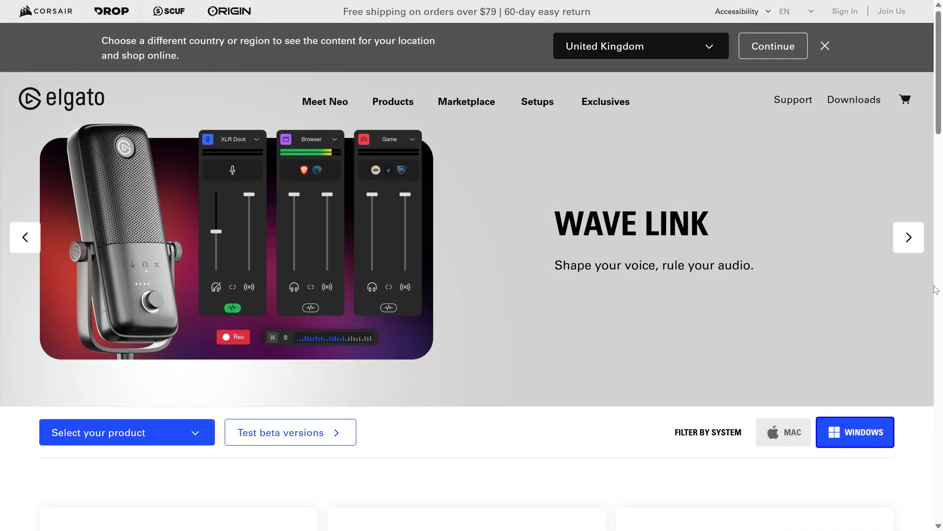
Step: Filter Elgato's downloads to the 4K X capture card, leaving 4K Capture Utility
scroll(down, 3)
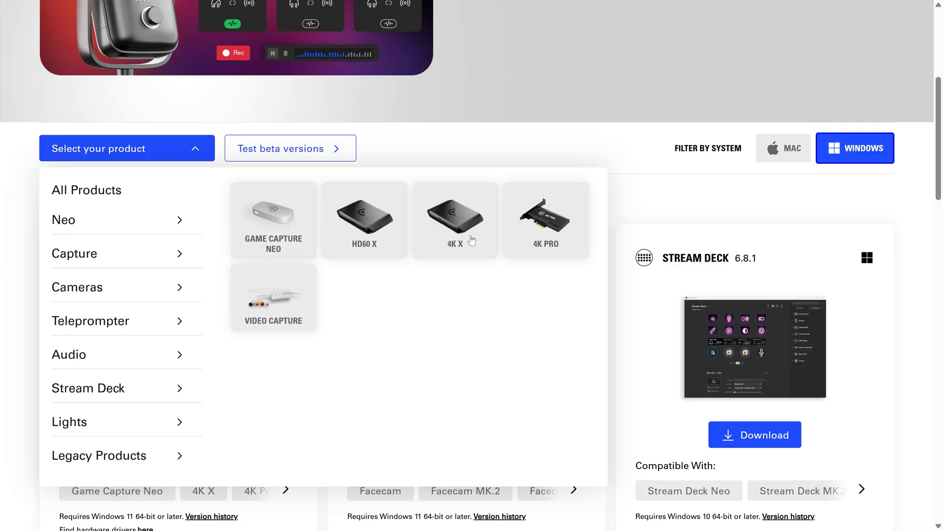
click(455, 215)
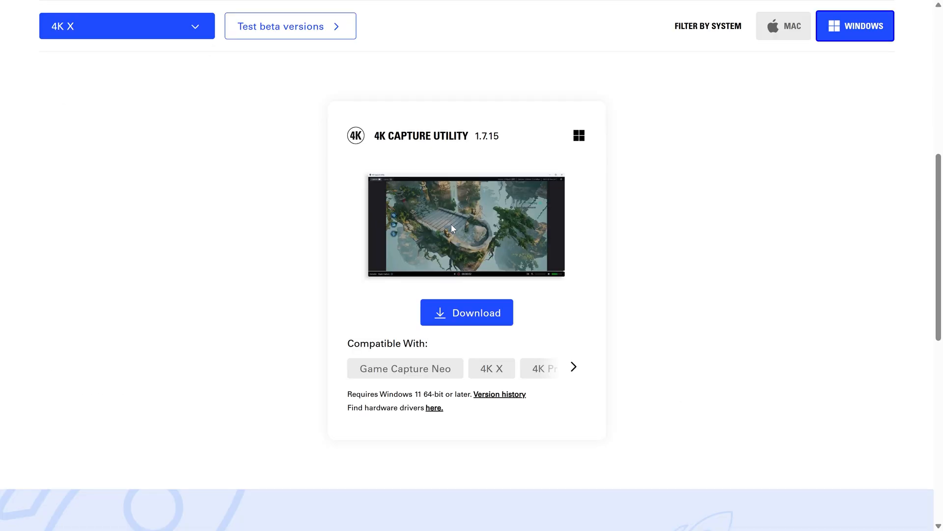
mouse_move(467, 191)
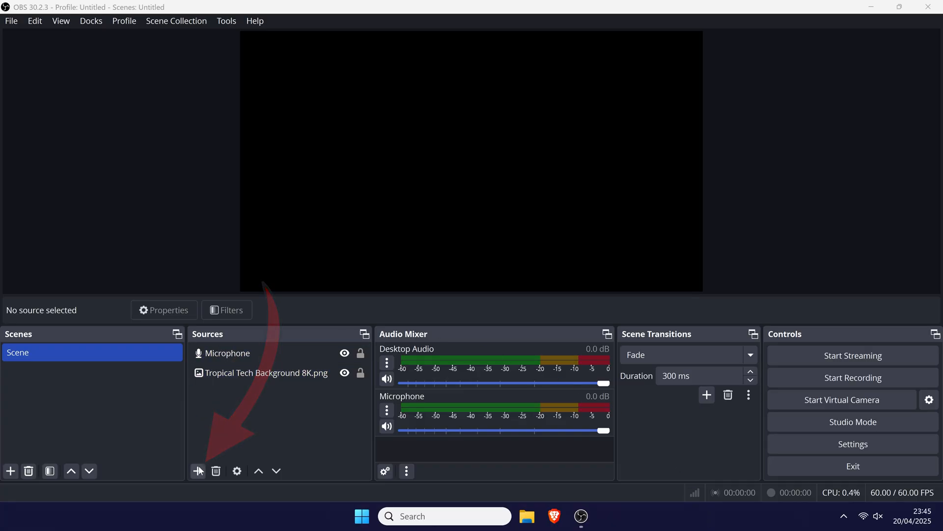
Step: Add a Video Capture Device source named 'Capture Card'
click(198, 470)
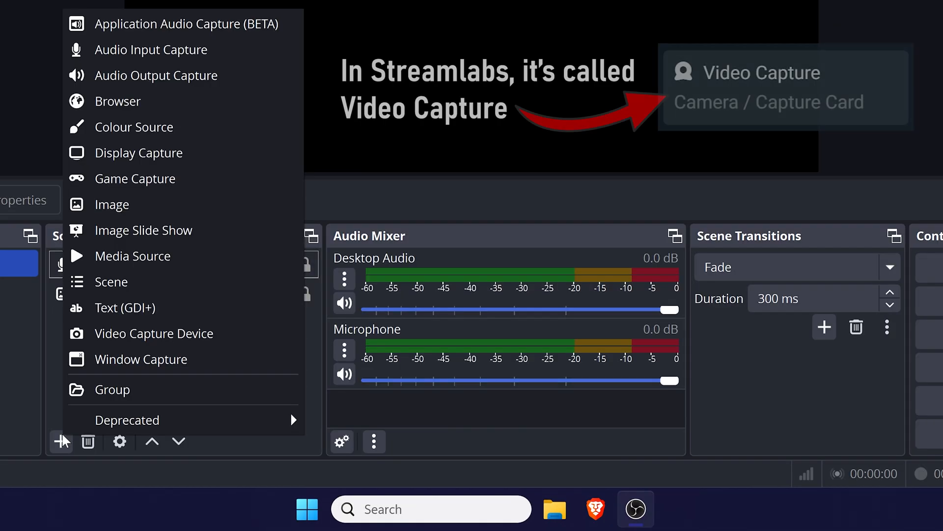
mouse_move(129, 338)
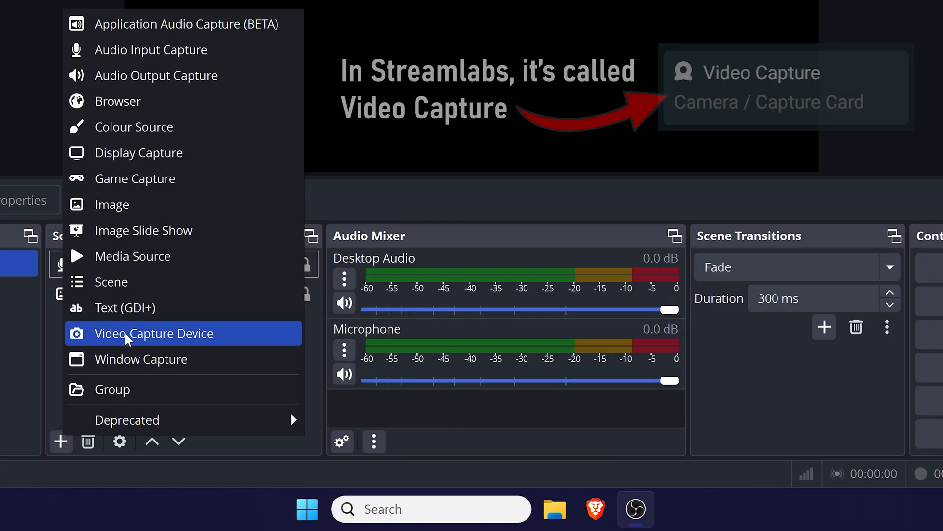
click(153, 333)
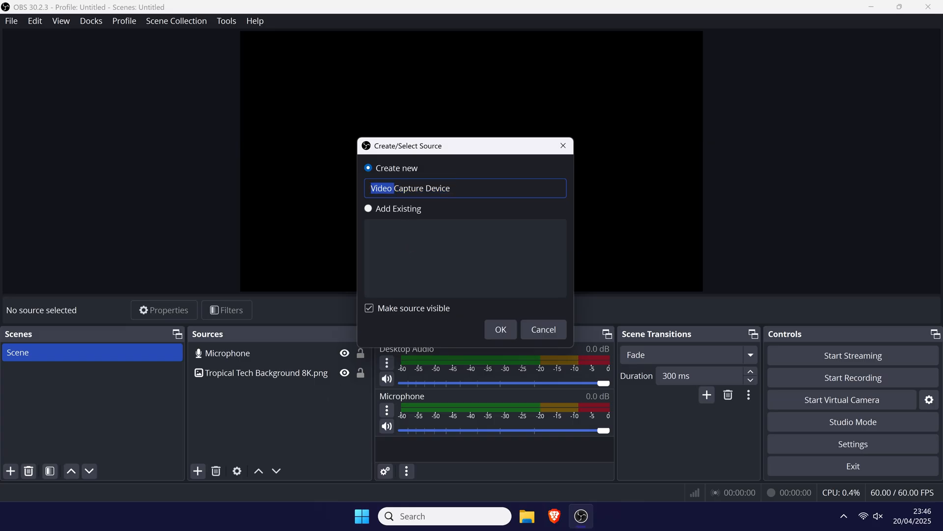
text(Capture C)
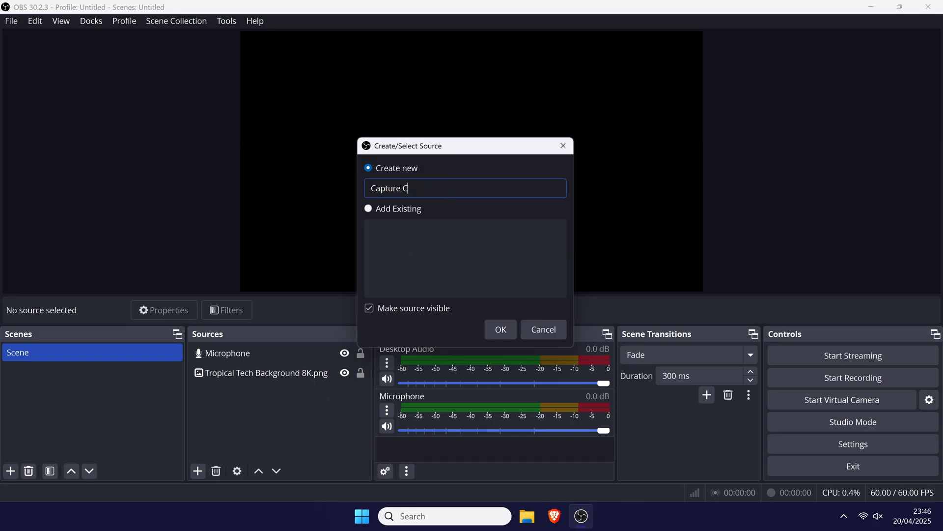
text(ard)
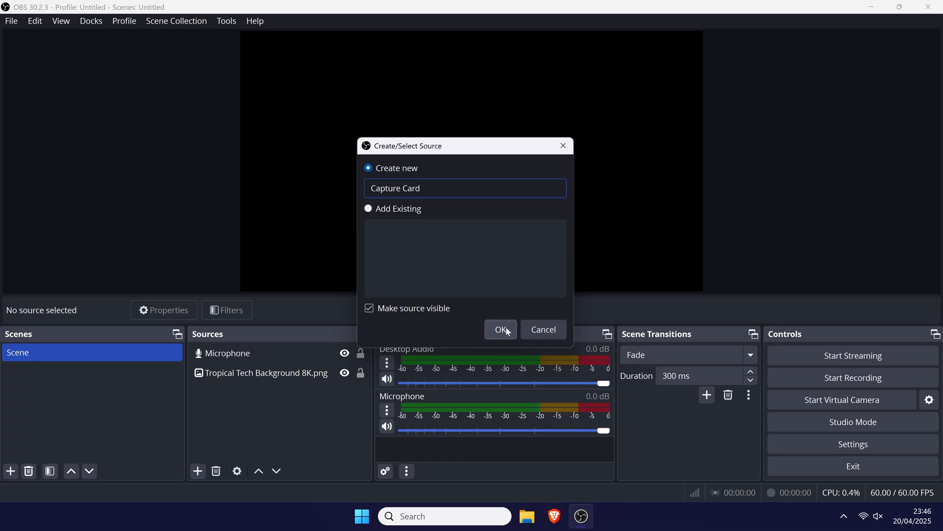
click(500, 329)
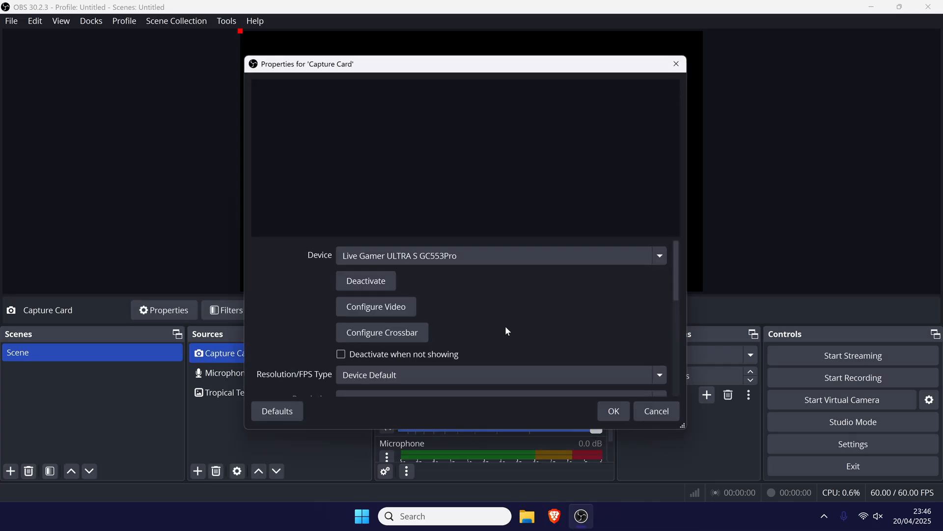
Step: Select the Live Gamer ULTRA S GC553Pro as the Capture Card source's device
click(660, 256)
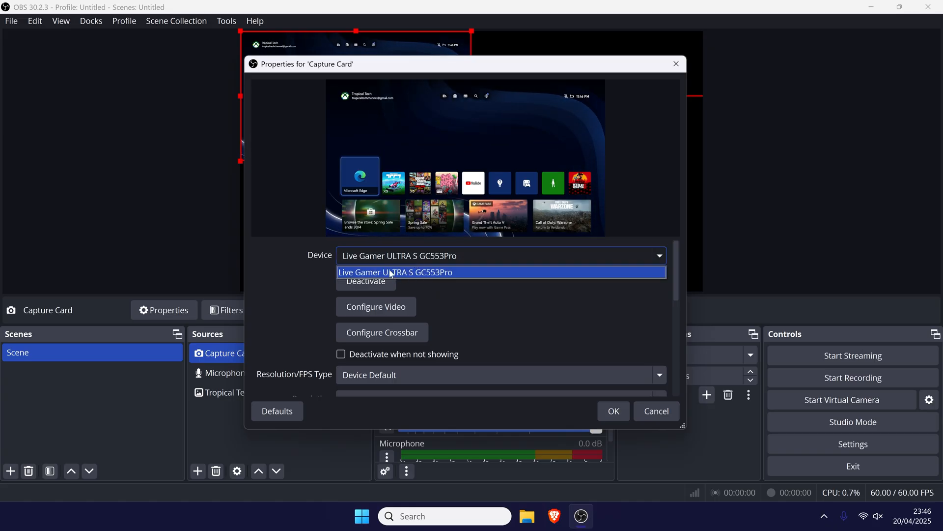
mouse_move(383, 273)
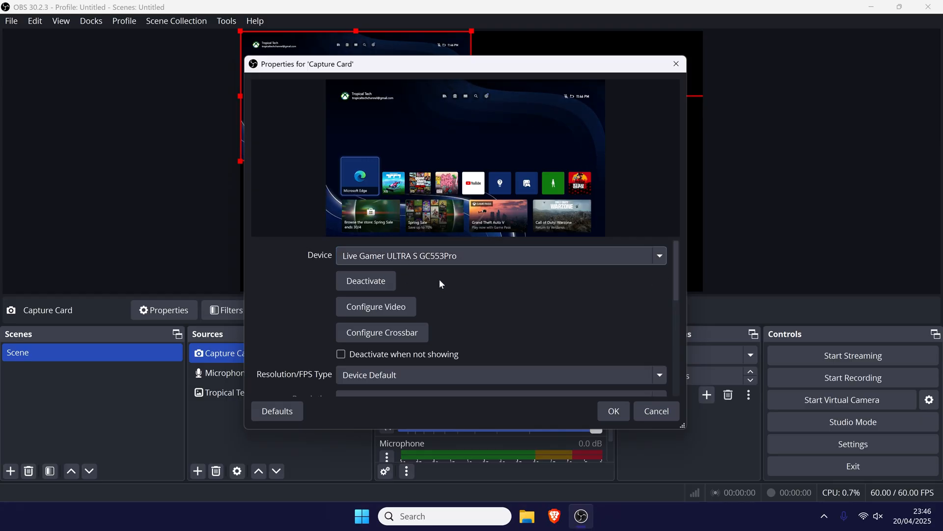
mouse_move(444, 285)
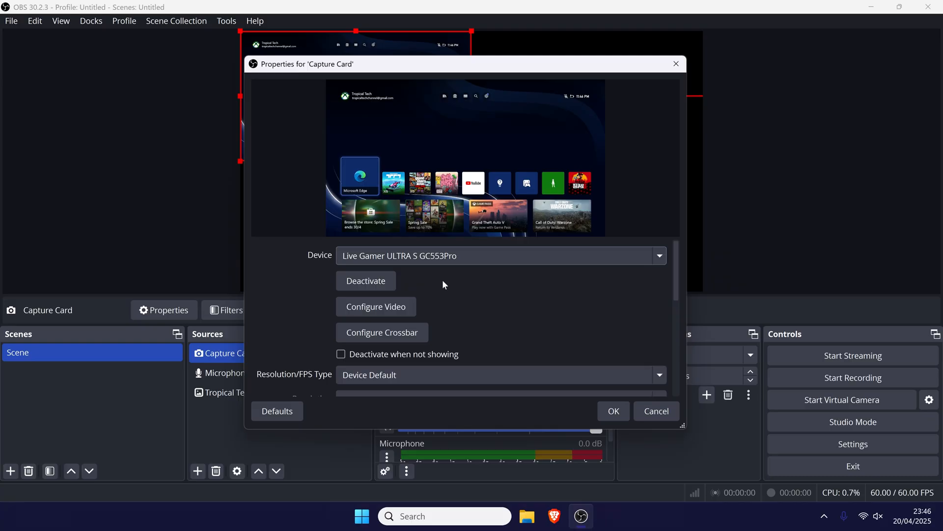
scroll(down, 3)
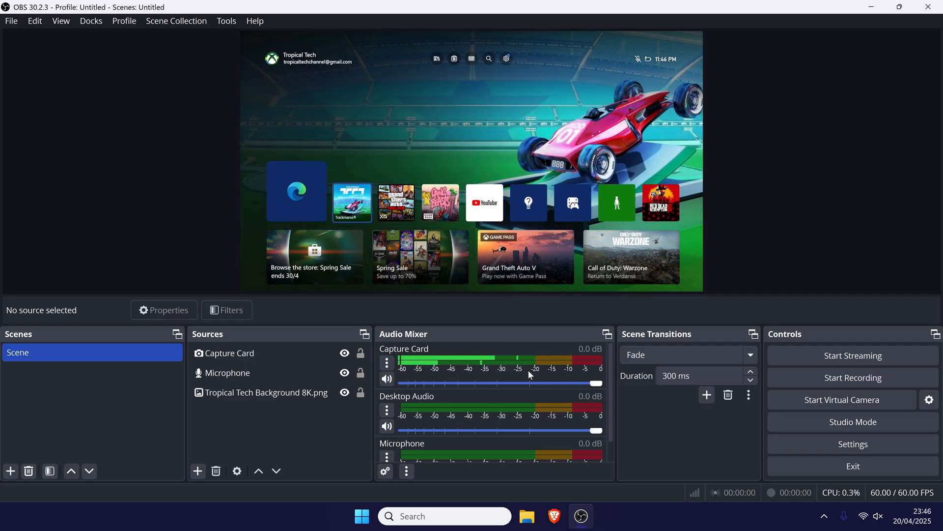
Step: Adjust the Capture Card source on the canvas so the Xbox feed fills the screen
drag(595, 383, 547, 383)
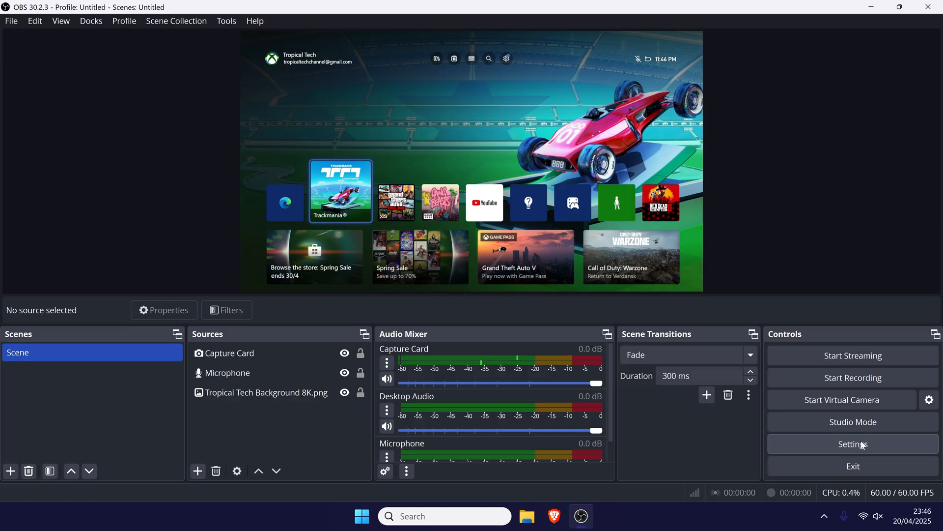
Step: In Output settings, keep recording quality at Indistinguishable Quality, Large File Size
click(853, 444)
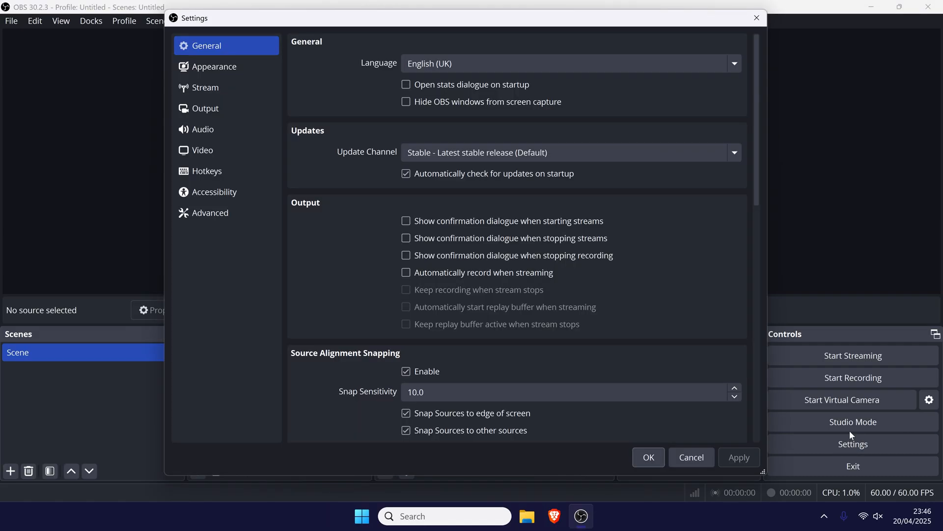
mouse_move(226, 108)
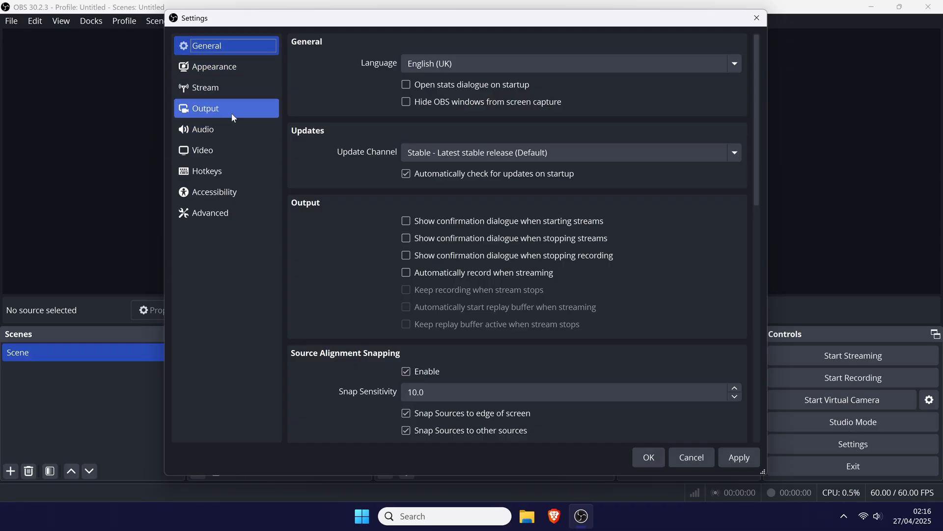
click(226, 108)
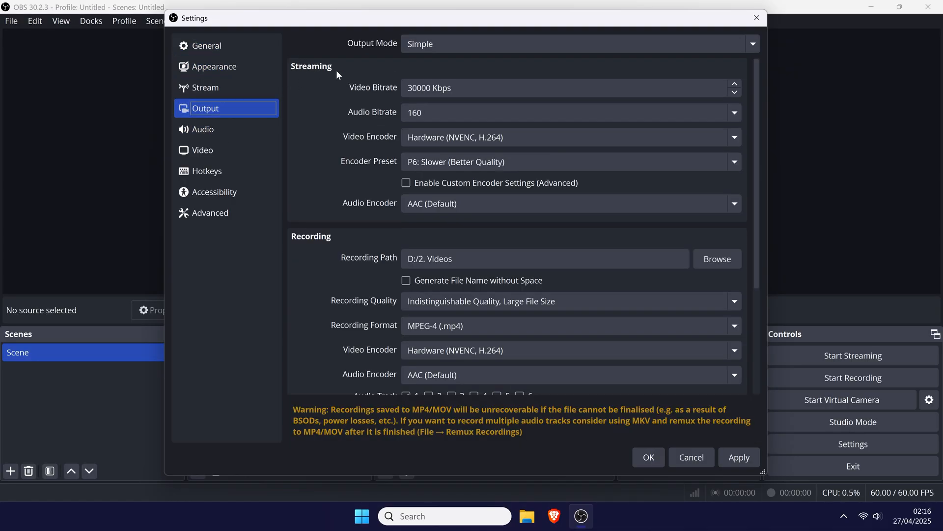
mouse_move(287, 190)
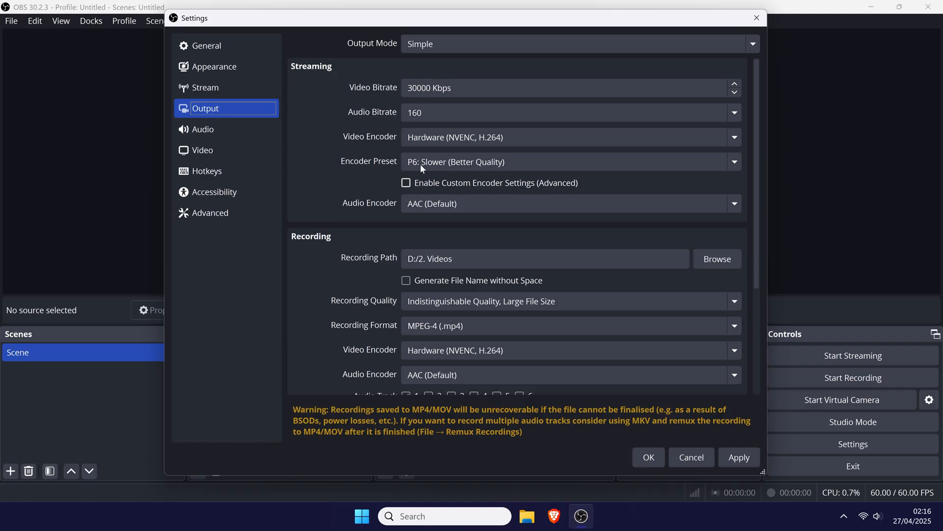
mouse_move(352, 127)
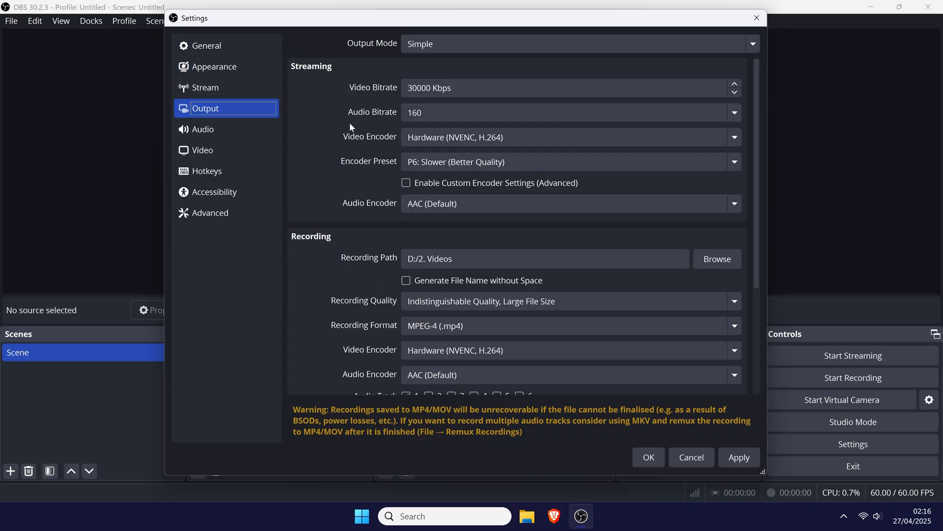
scroll(down, 3)
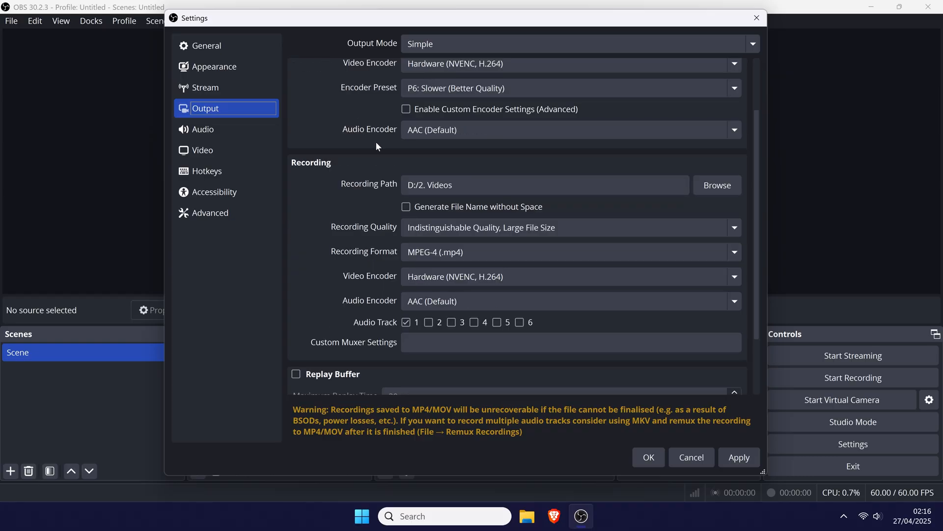
click(571, 228)
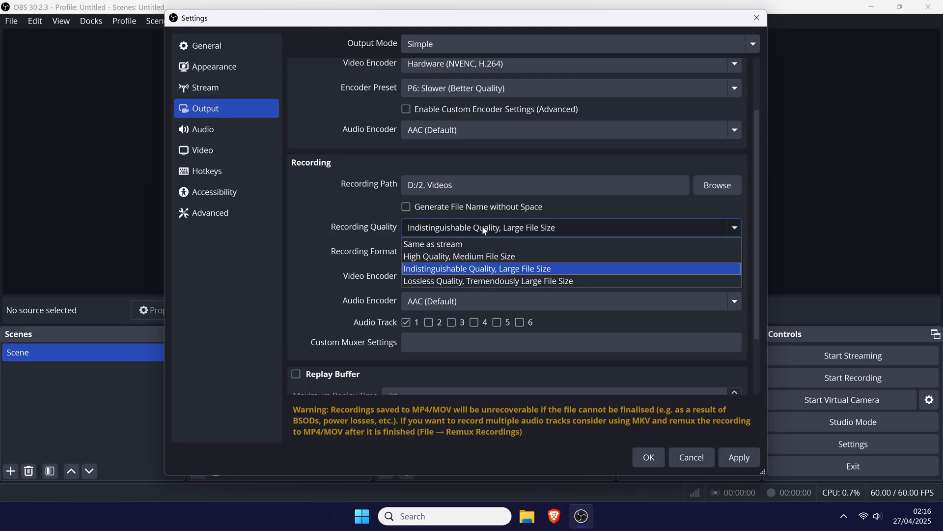
click(477, 268)
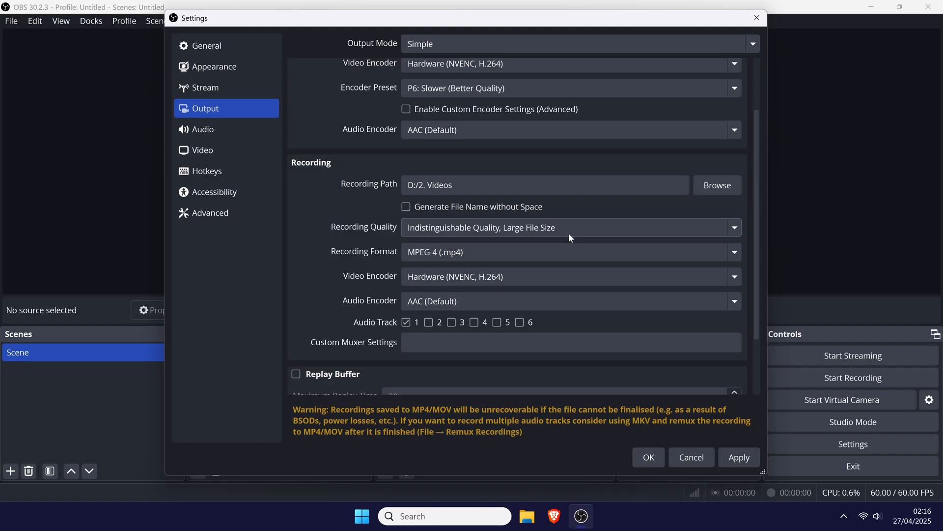
mouse_move(566, 251)
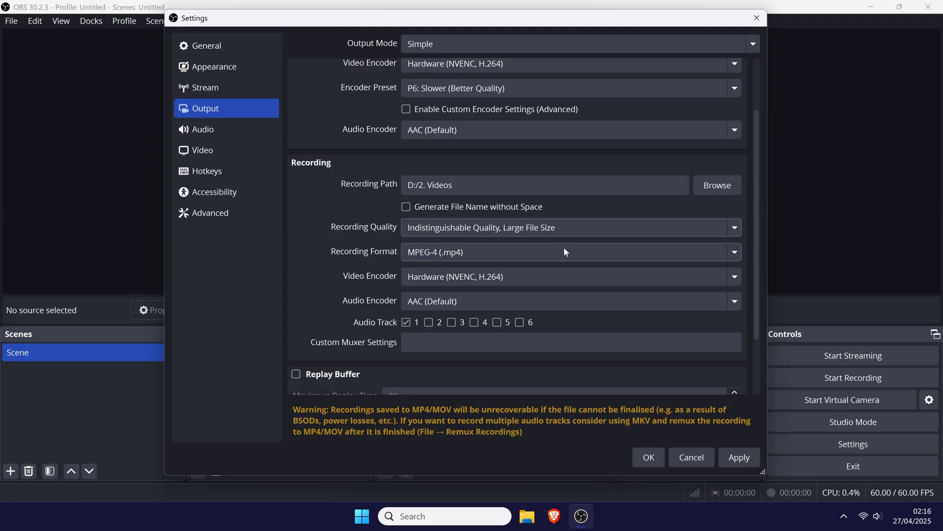
Step: Keep MPEG-4 (.mp4) as the recording format with NVENC H.264
click(565, 252)
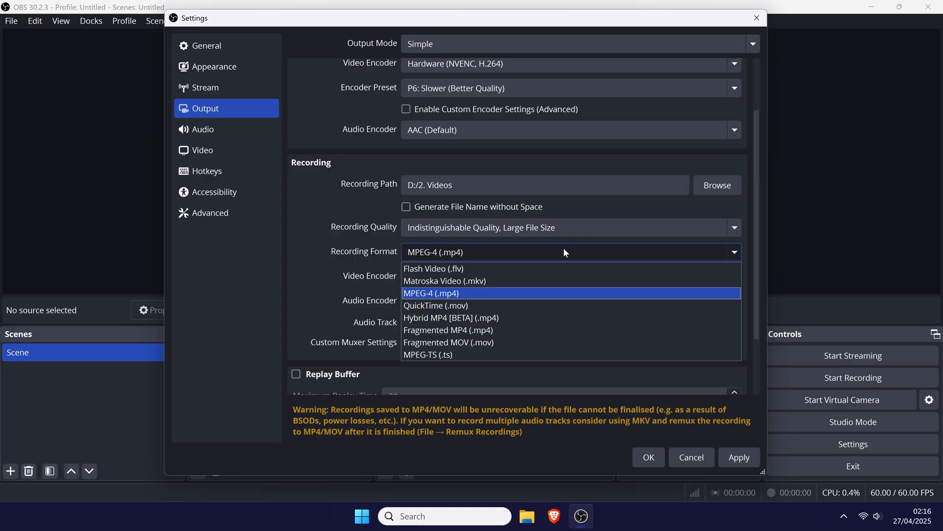
click(431, 293)
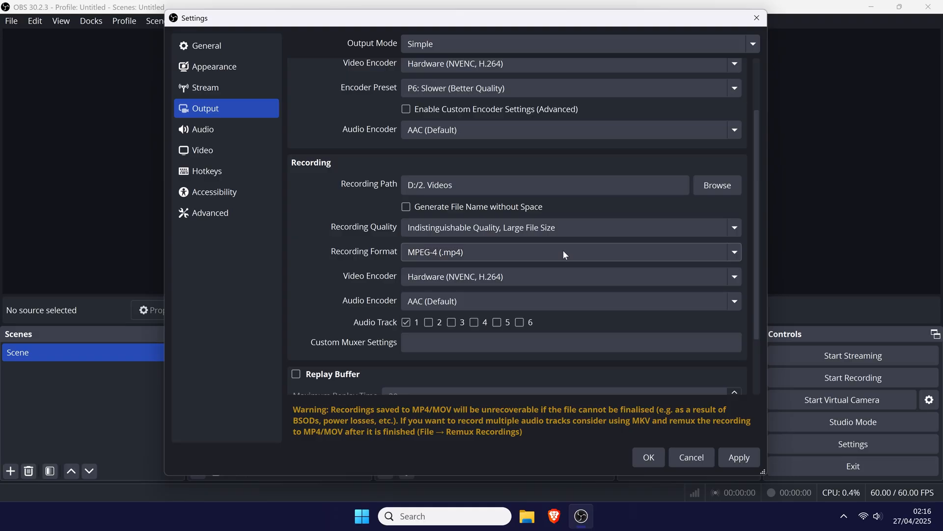
mouse_move(555, 271)
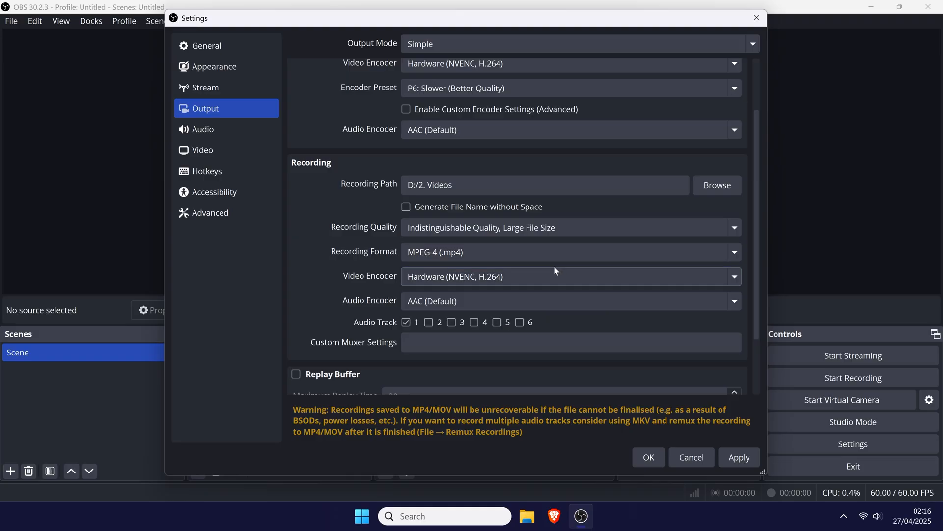
scroll(down, 3)
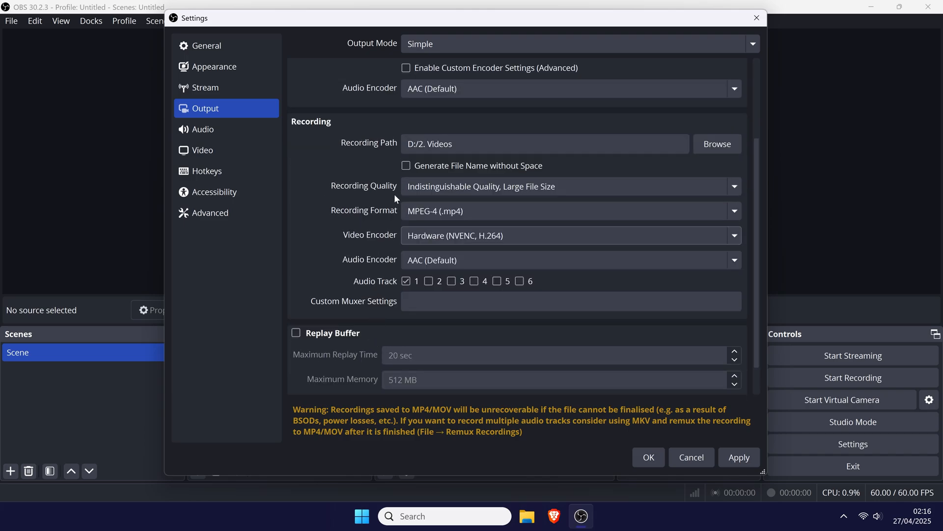
click(204, 130)
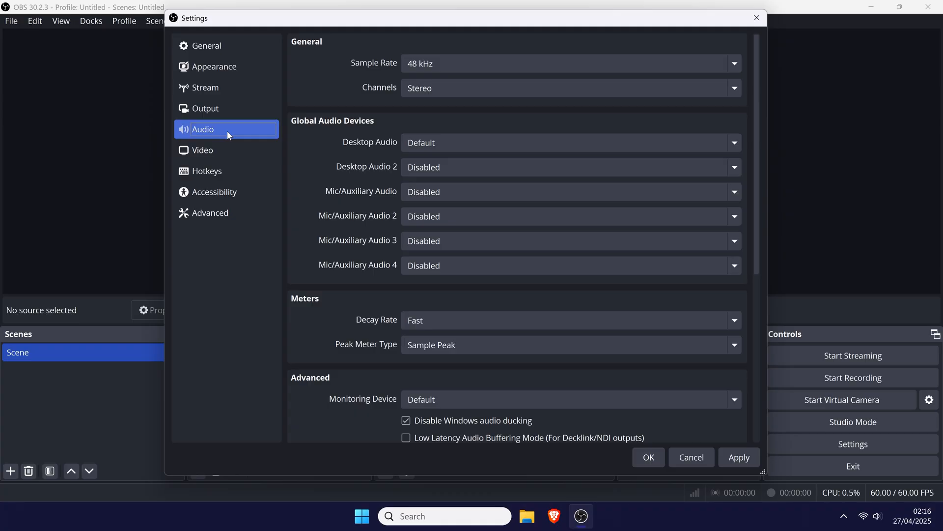
Step: Review Video settings at 3840x2160 base and output, 60 FPS, and save them
click(202, 151)
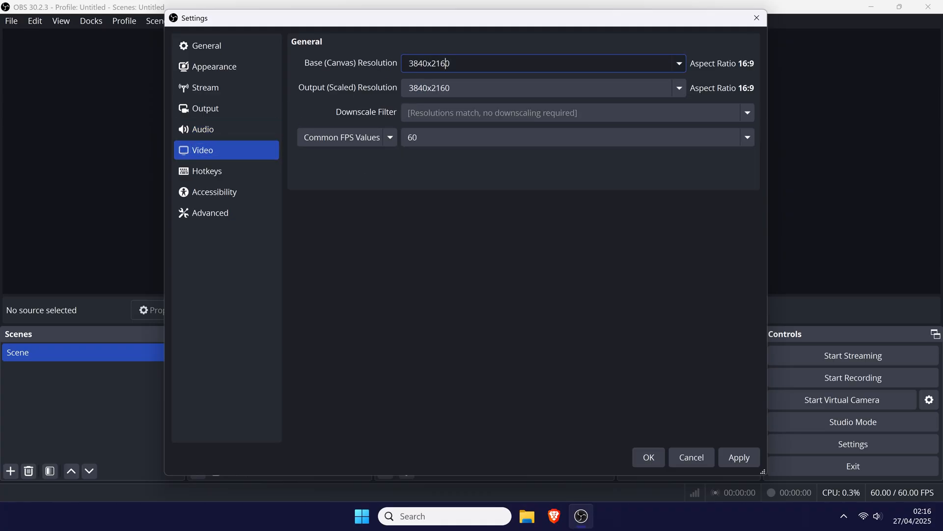
click(540, 88)
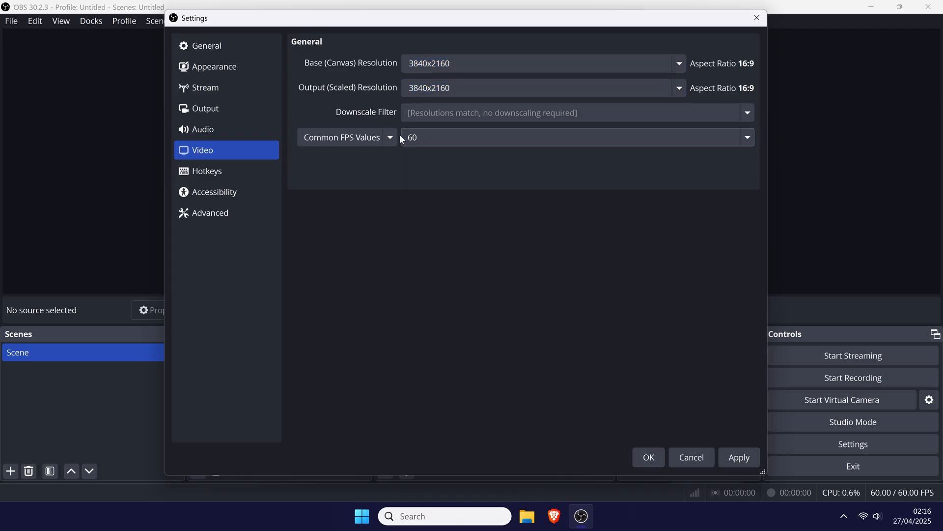
mouse_move(549, 193)
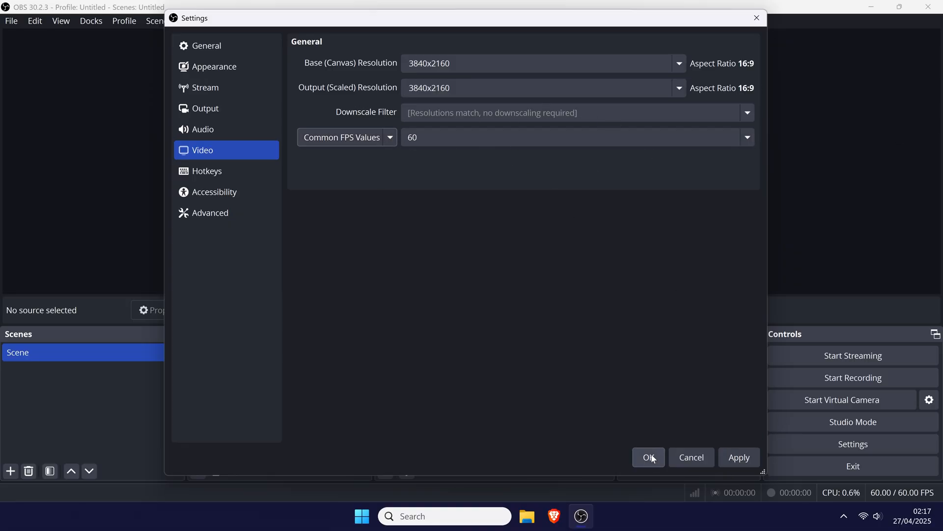
click(649, 457)
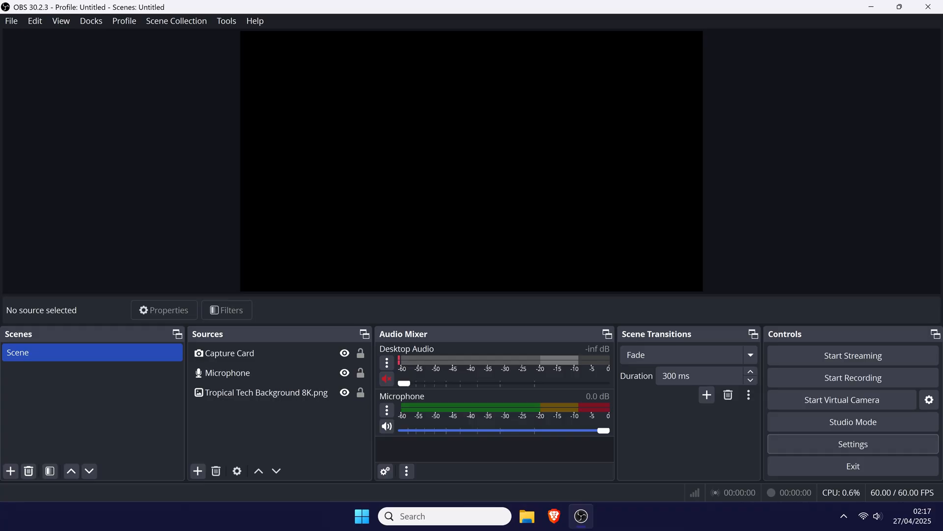
Step: Bring up the Xbox guide and open the console's settings toward the General page
key(Win+g)
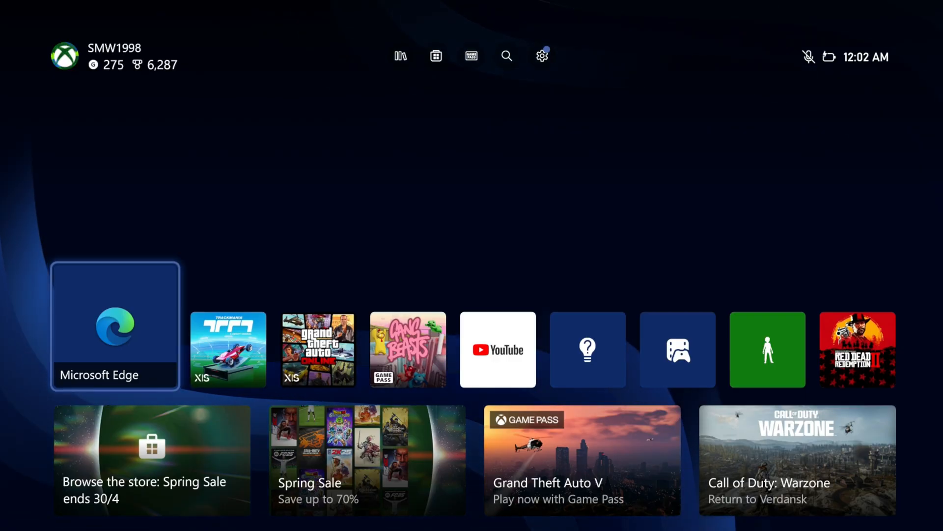
key(Xbox)
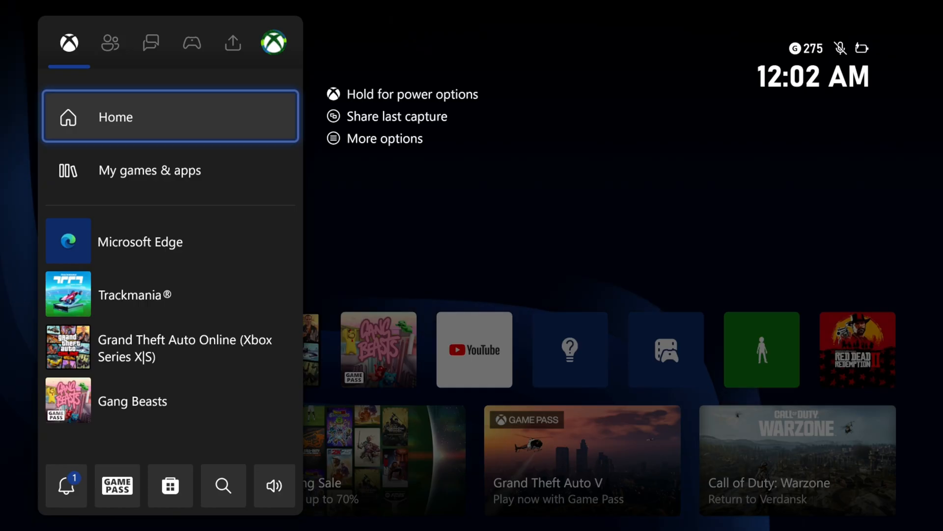
click(271, 42)
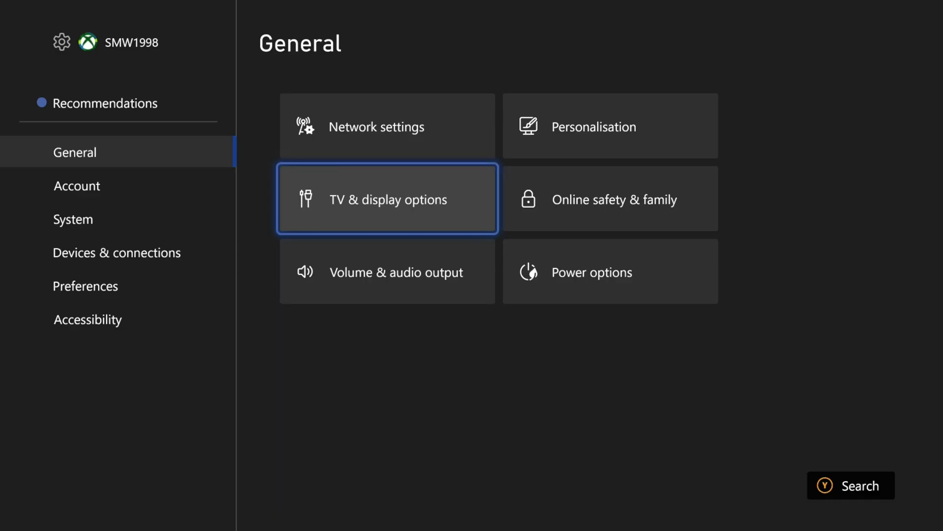
Step: In Xbox TV & display options, confirm Resolution 4K UHD and keep Refresh rate at 60 Hz
click(387, 198)
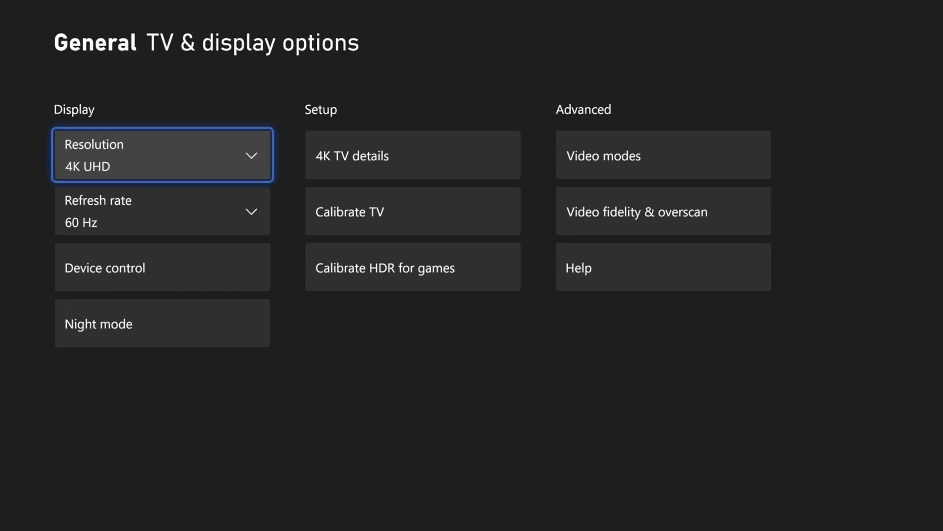
click(163, 155)
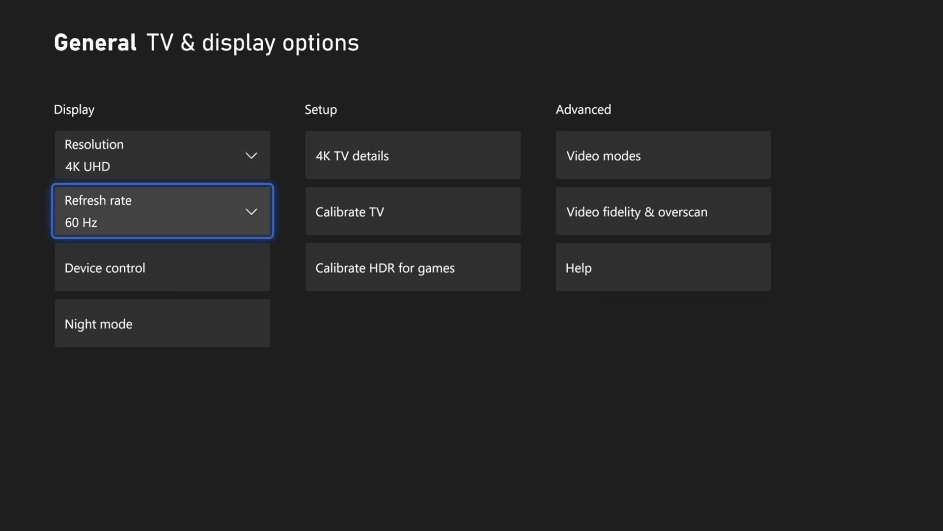
click(162, 210)
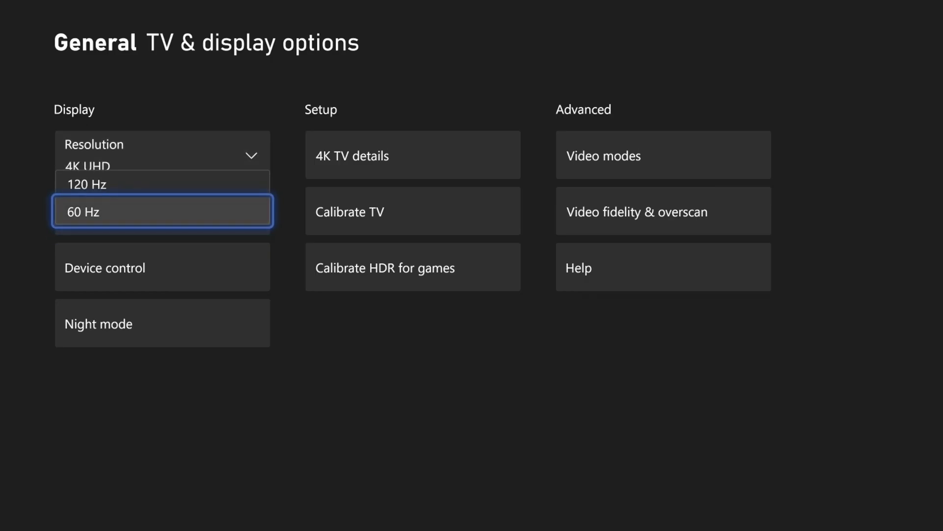
click(162, 211)
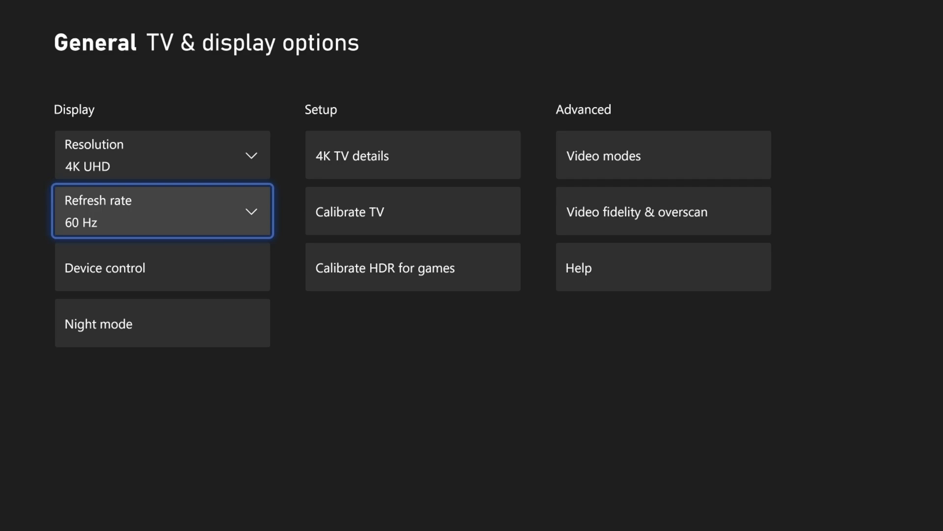
Step: Browse Calibrate TV and Video modes, then return to the General settings page
click(412, 210)
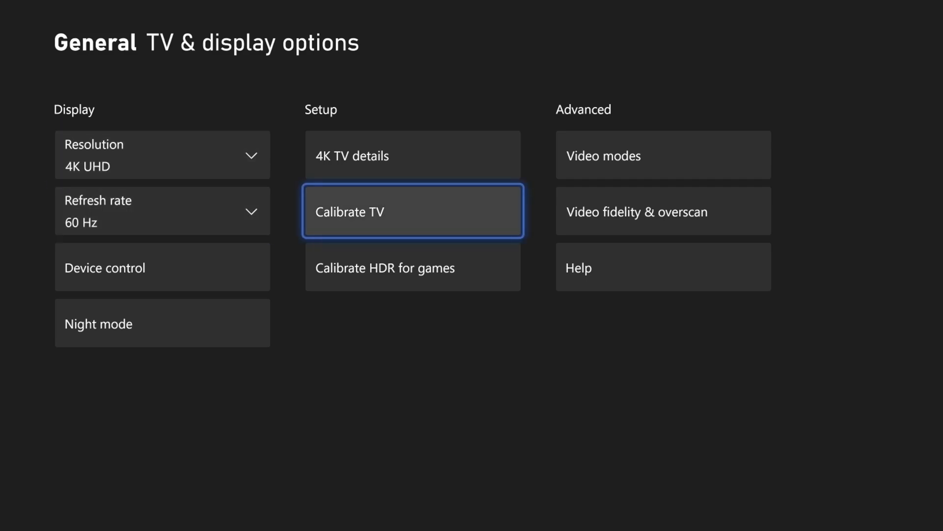
click(412, 155)
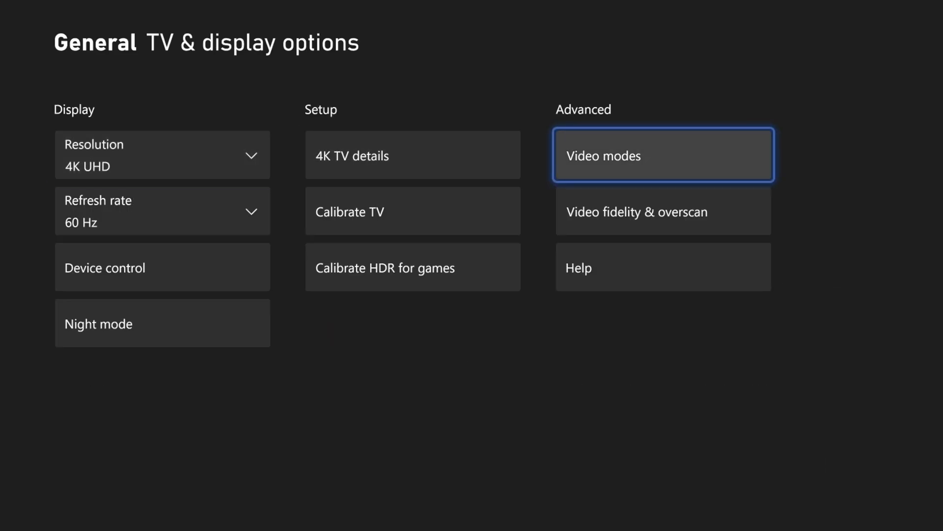
click(663, 155)
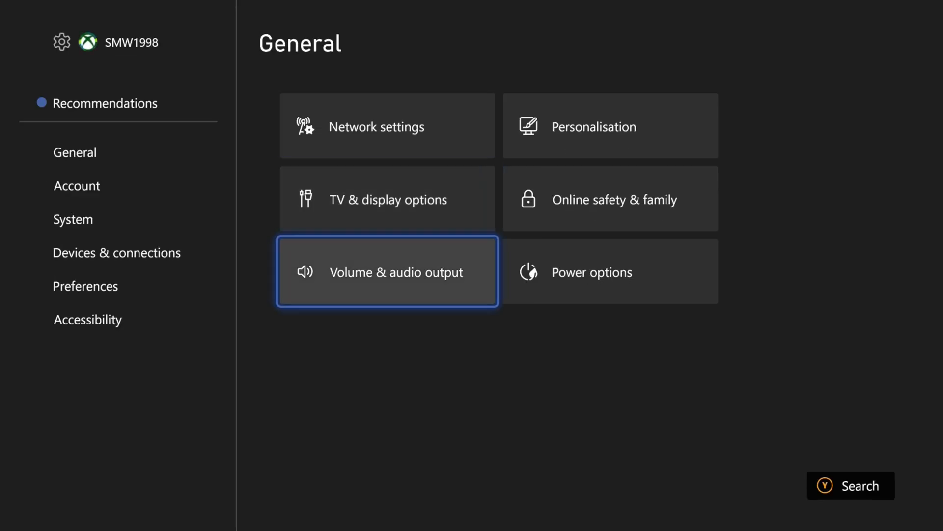
Step: In Xbox Volume & audio output, verify HDMI Stereo uncompressed and set Party chat output to Speakers
click(388, 271)
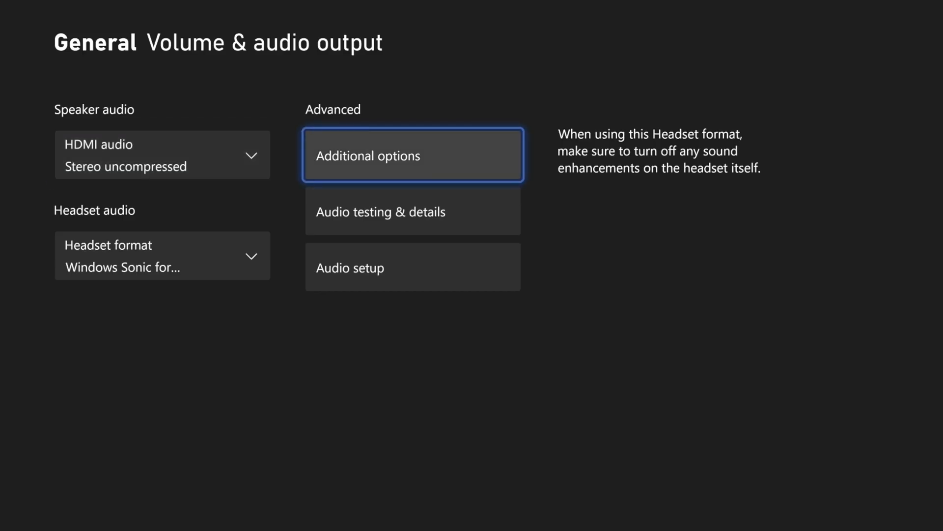
click(413, 154)
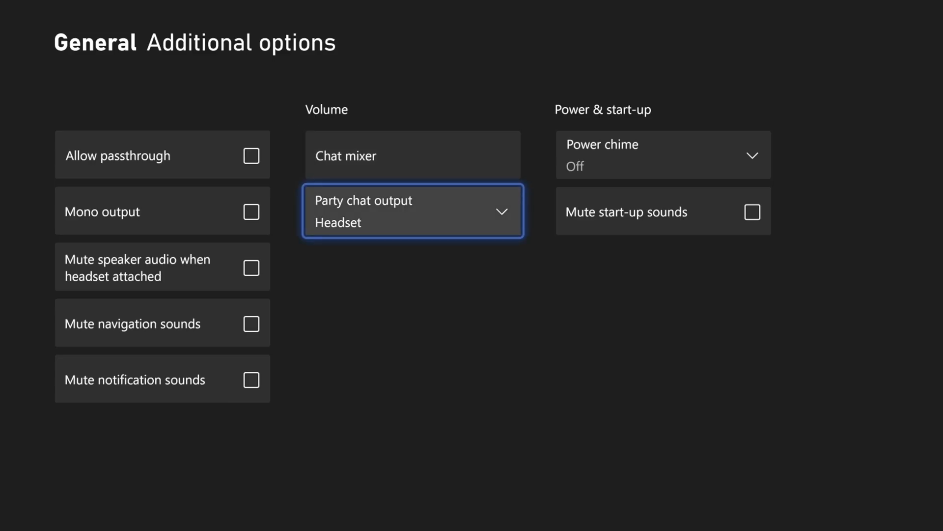
click(413, 211)
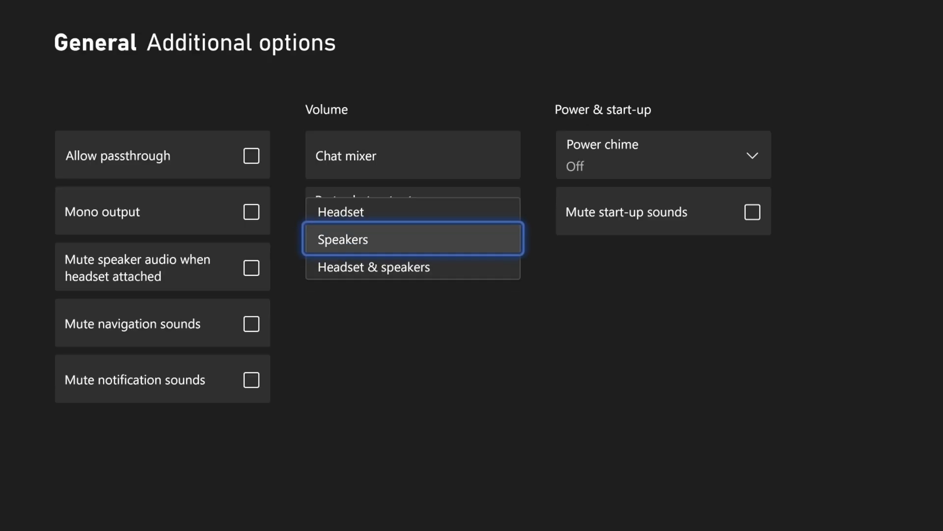
click(413, 211)
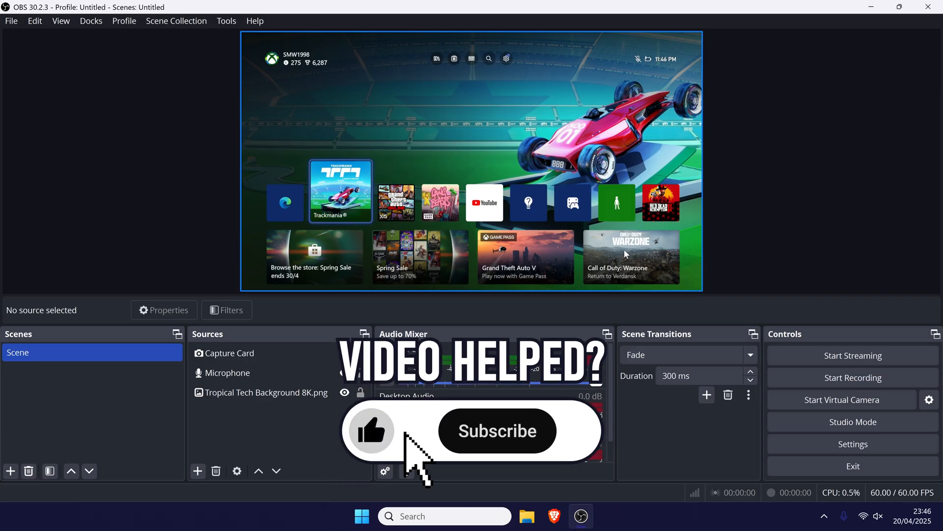
Step: Confirm the Capture Card source shows the live Xbox dashboard in the OBS preview
click(498, 430)
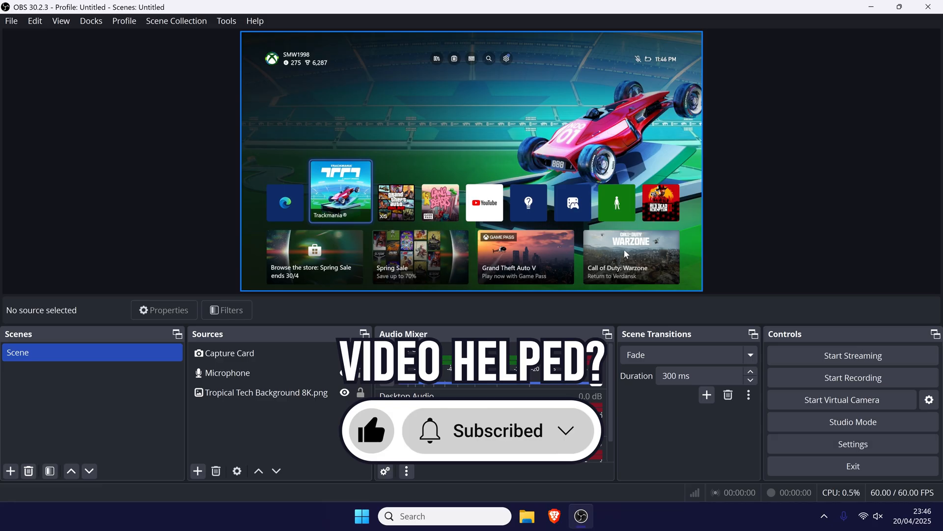